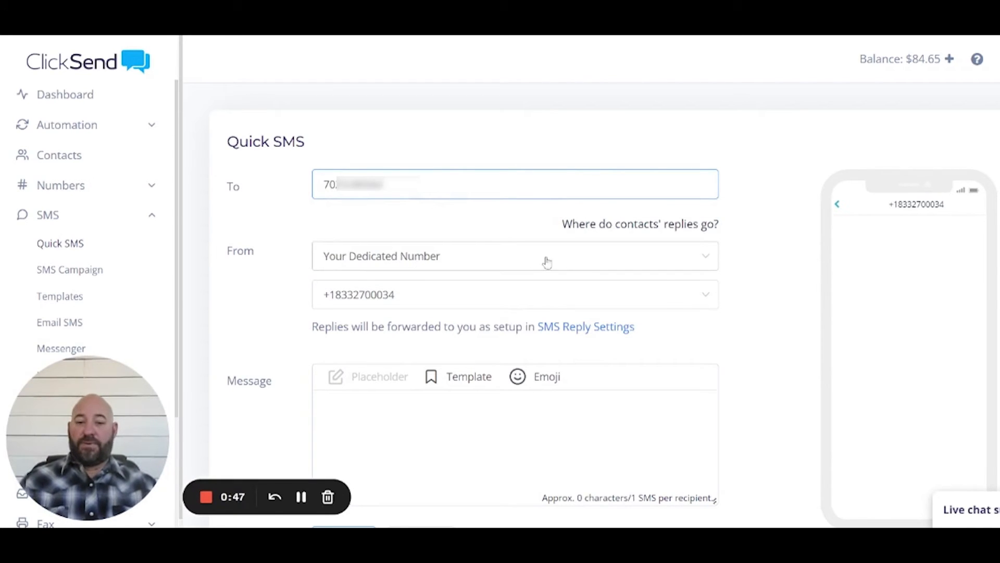
pyautogui.moveTo(498, 256)
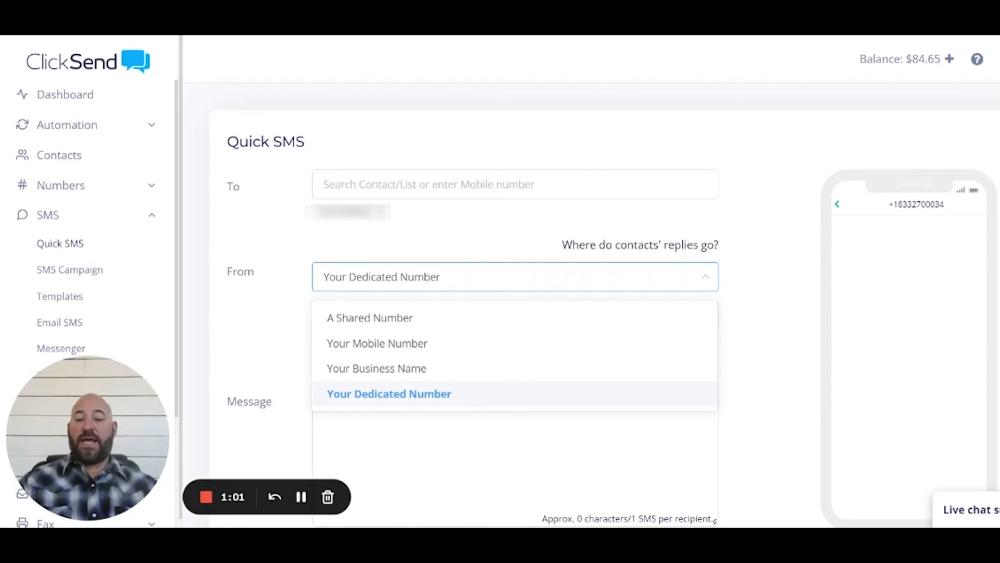
pyautogui.moveTo(463, 405)
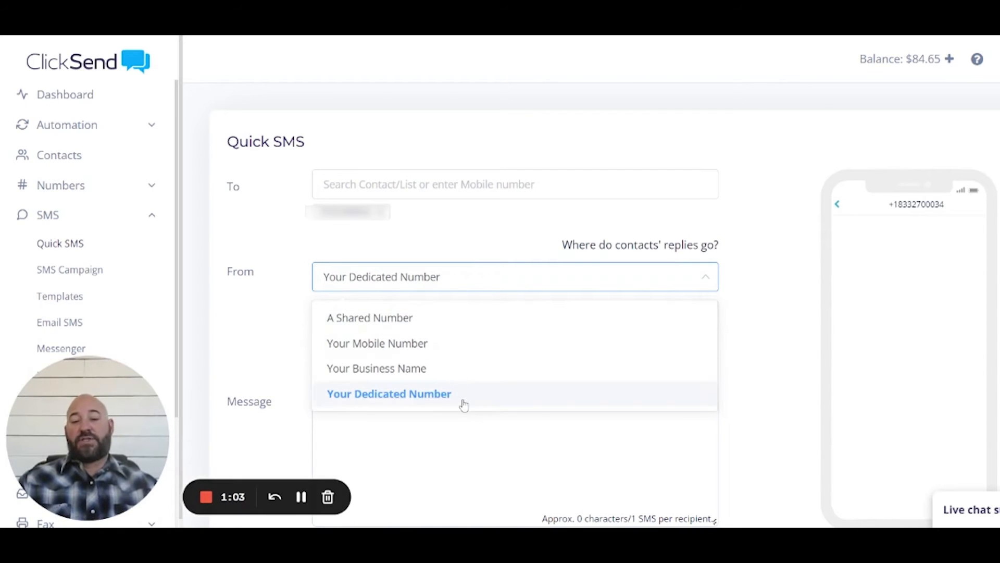
pyautogui.moveTo(380, 394)
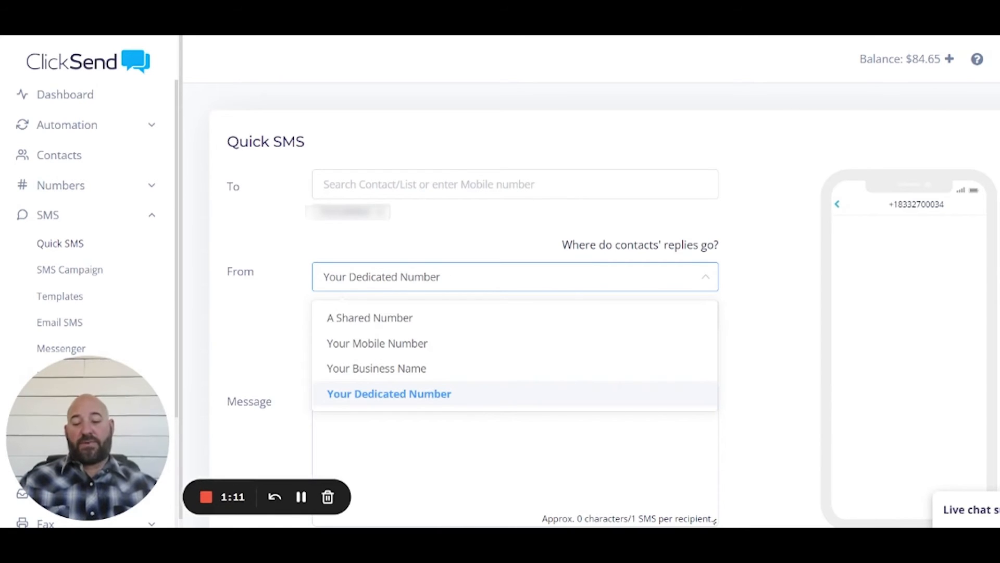
pyautogui.moveTo(444, 406)
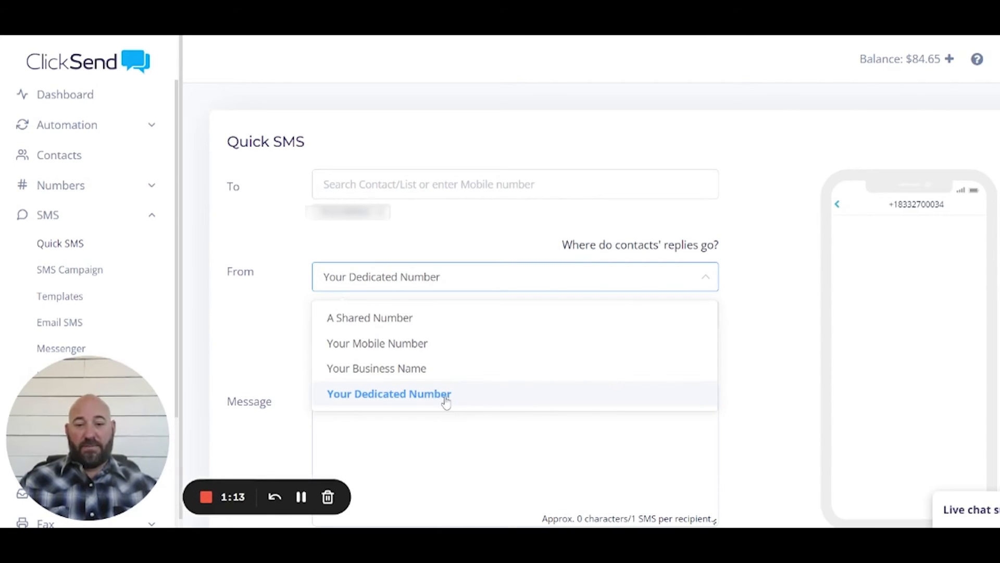
pyautogui.click(390, 394)
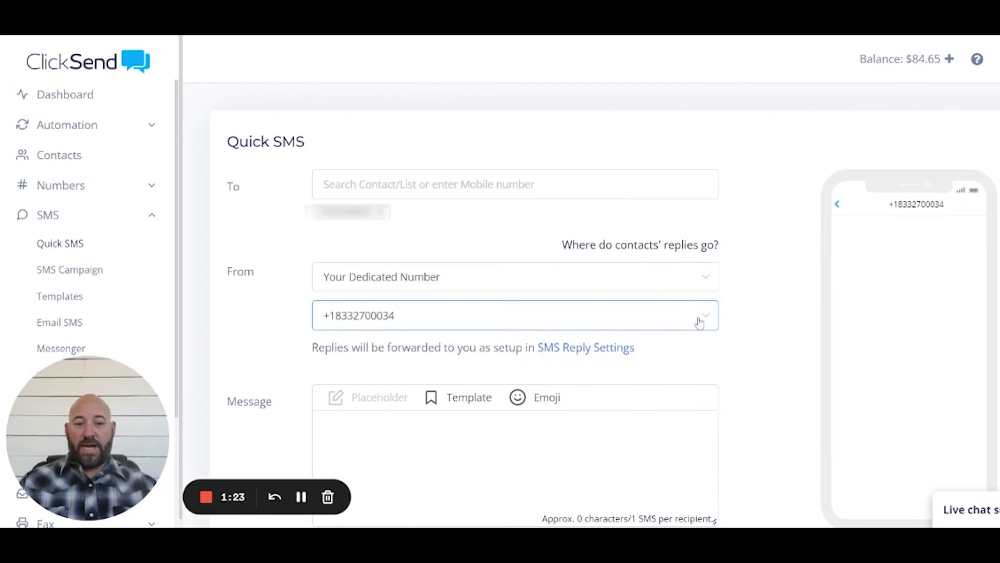
pyautogui.click(692, 315)
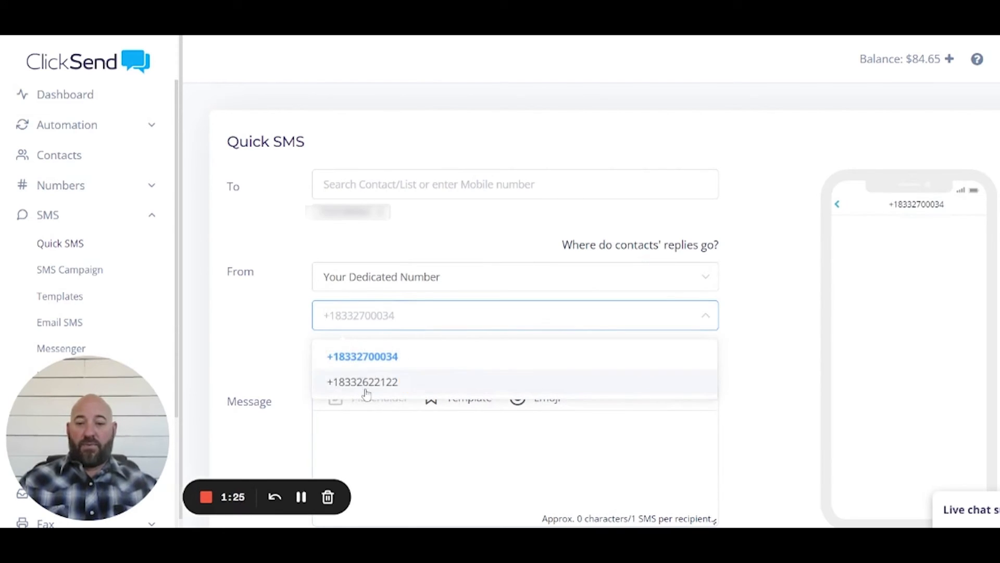
pyautogui.click(362, 381)
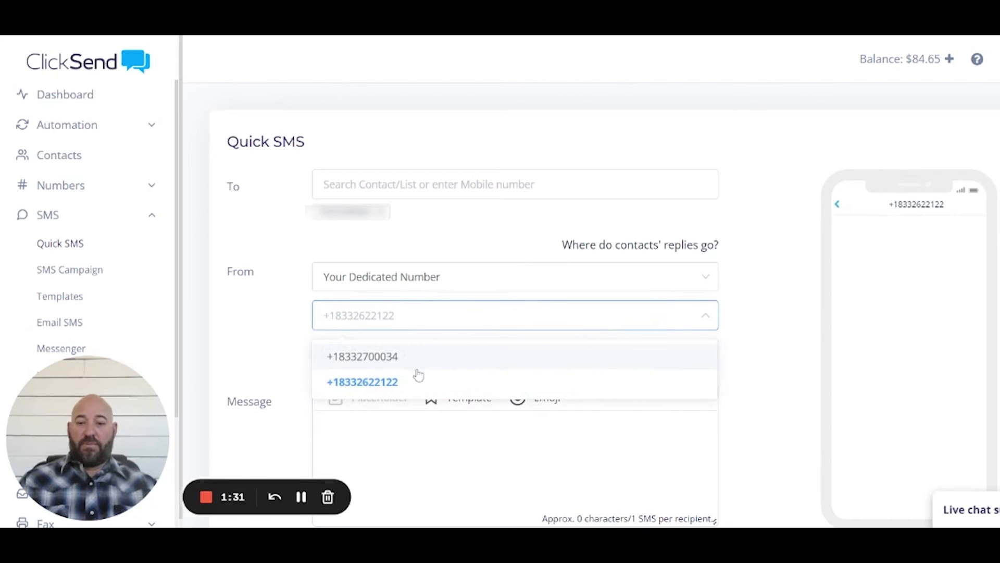
pyautogui.click(362, 356)
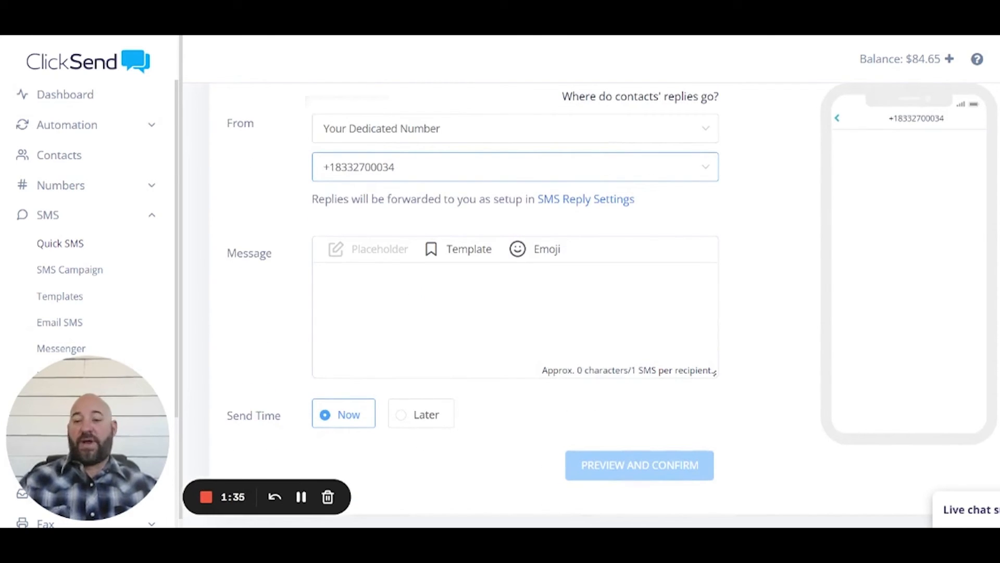
# Step: Write the message greeting 'Hi Megan,' to begin the Friday Queso Flamedo reminder
pyautogui.click(510, 317)
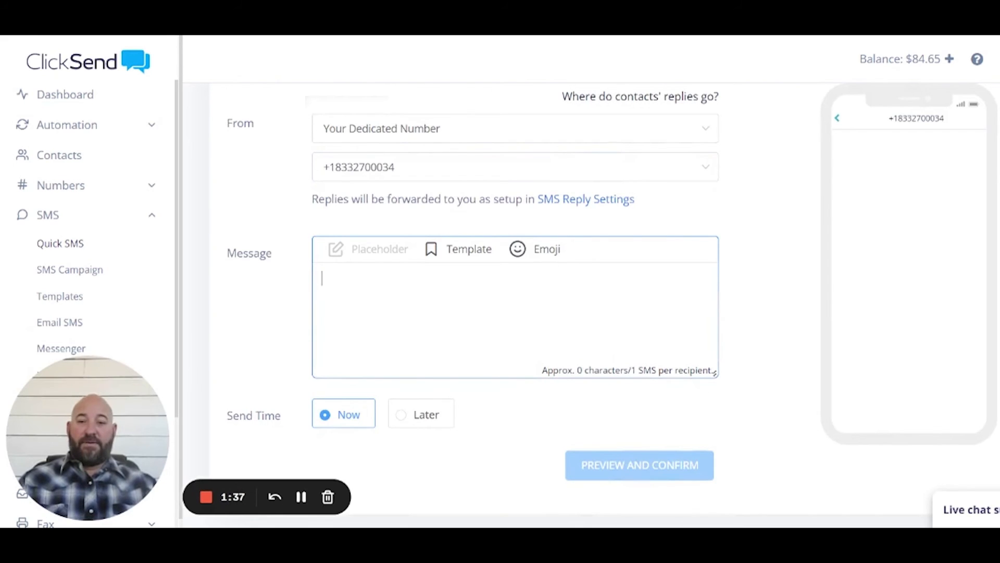
pyautogui.write('Hi Megan,')
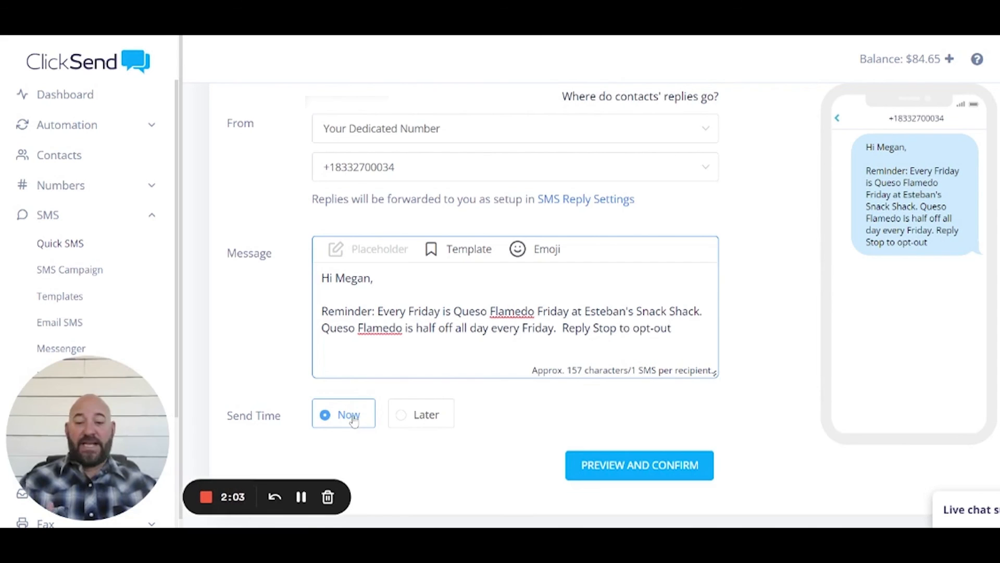
pyautogui.click(400, 415)
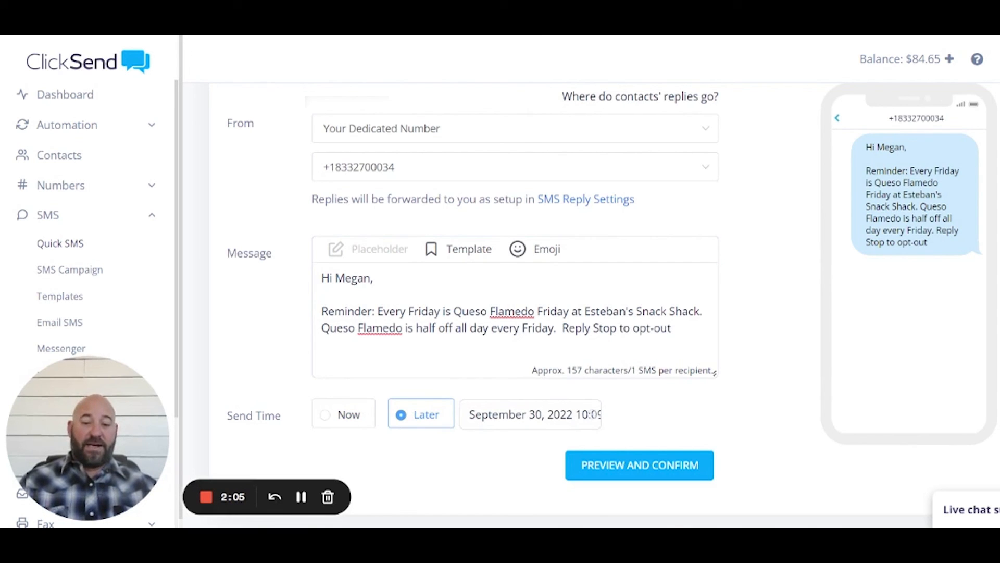
pyautogui.moveTo(348, 414)
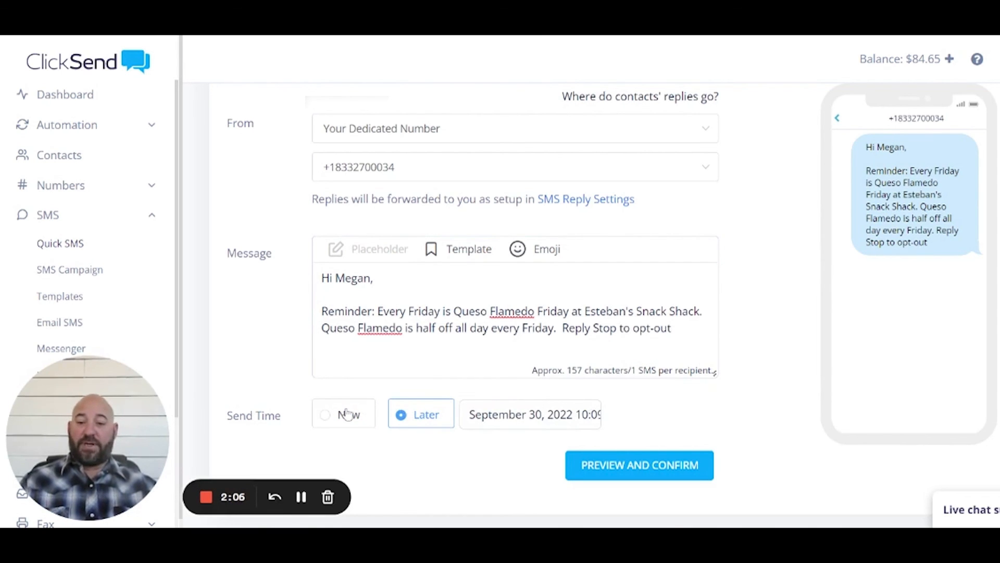
pyautogui.click(326, 413)
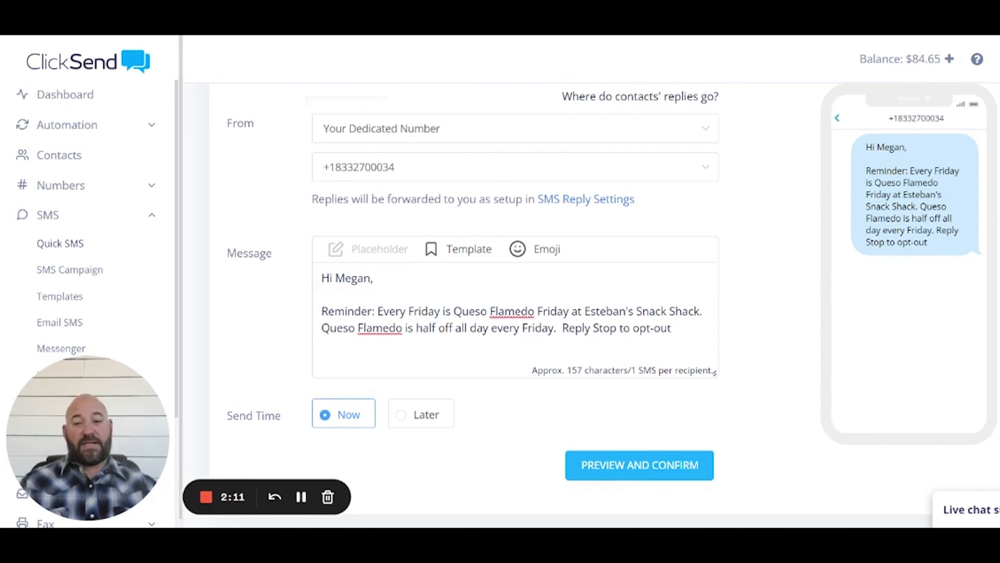
pyautogui.moveTo(300, 497)
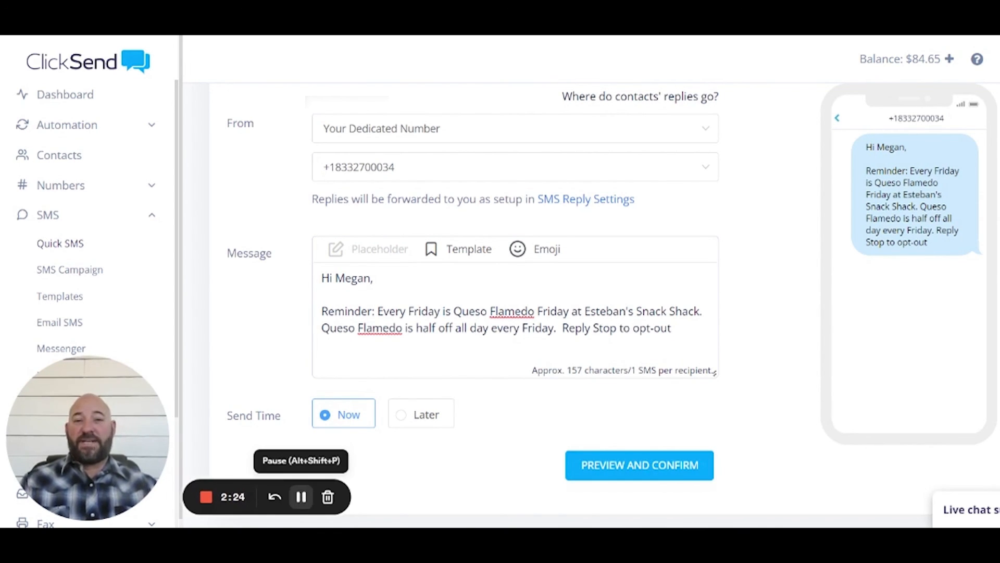